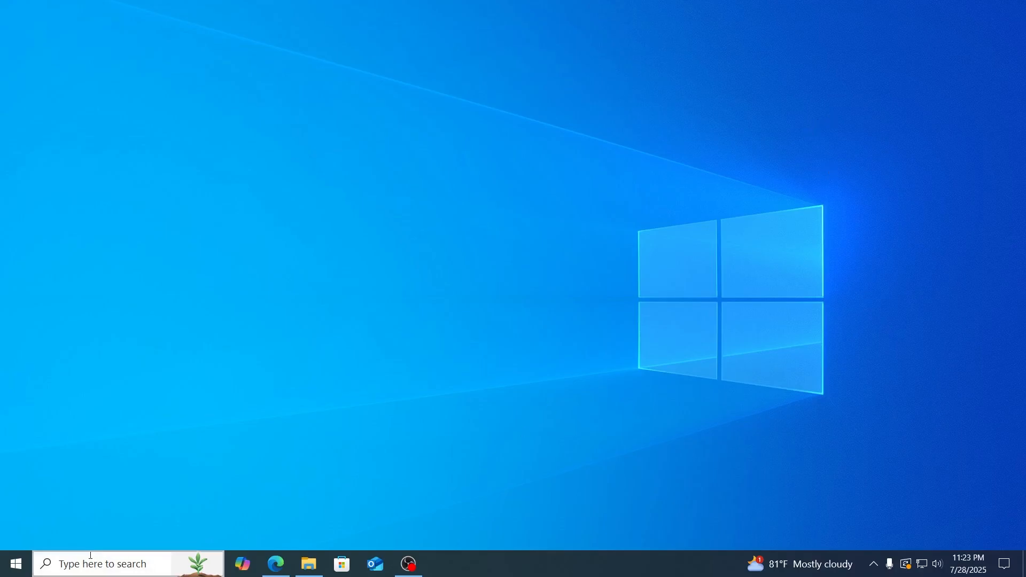
Launch the Settings app by searching 'settings' from the taskbar.
text(settings)
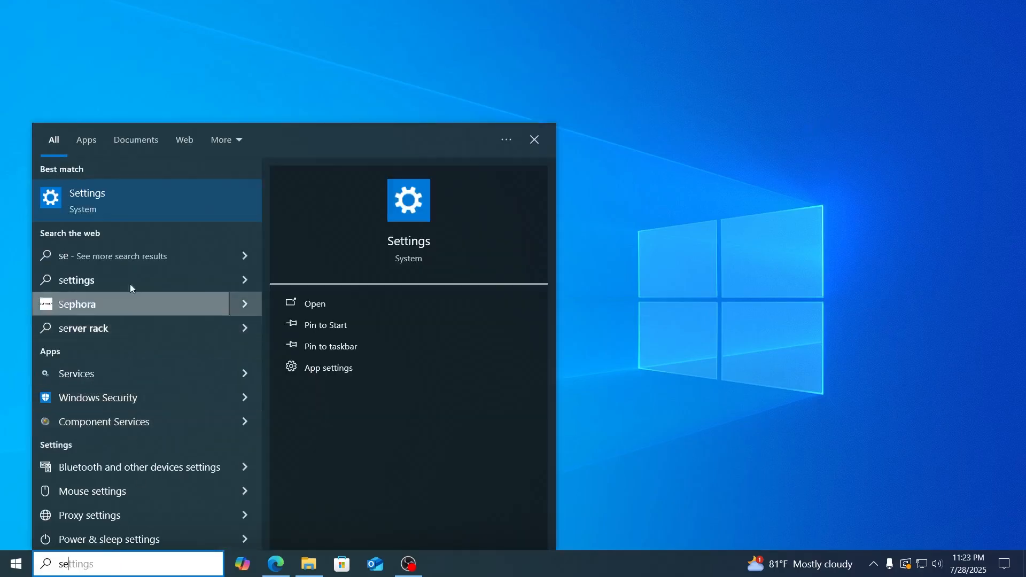
click(87, 200)
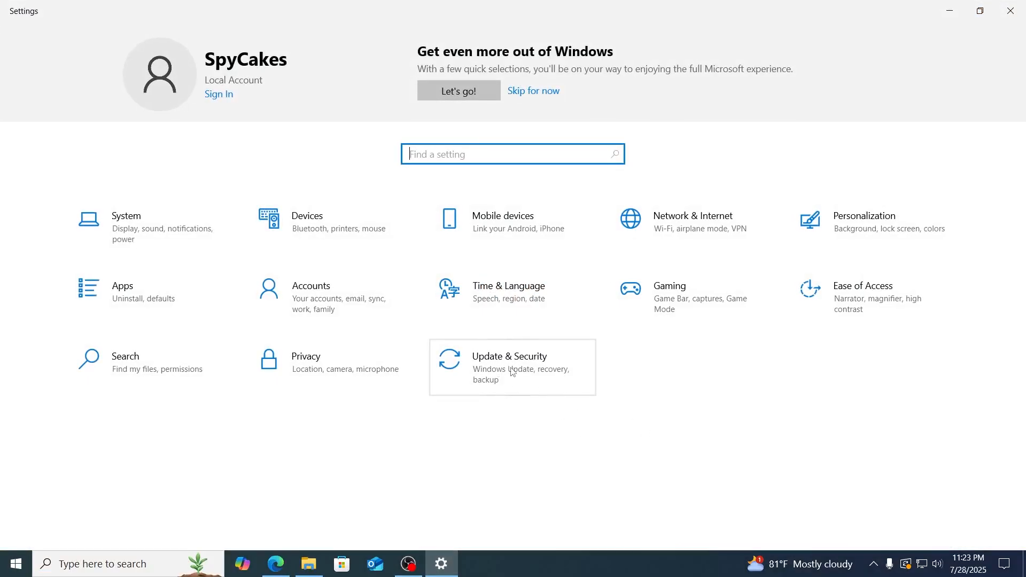
Go to Update & Security and show the Windows Security page.
click(511, 366)
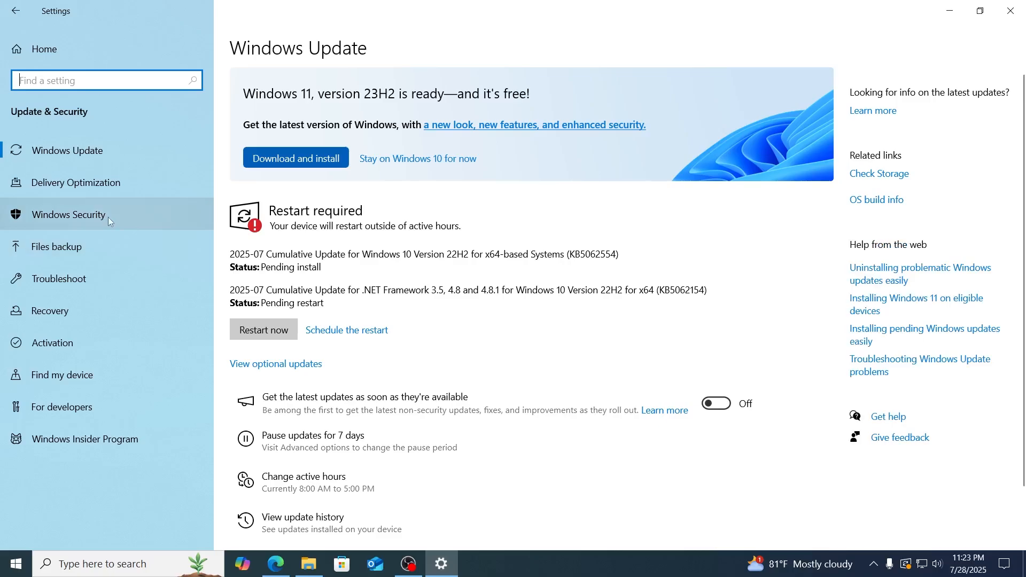
click(68, 214)
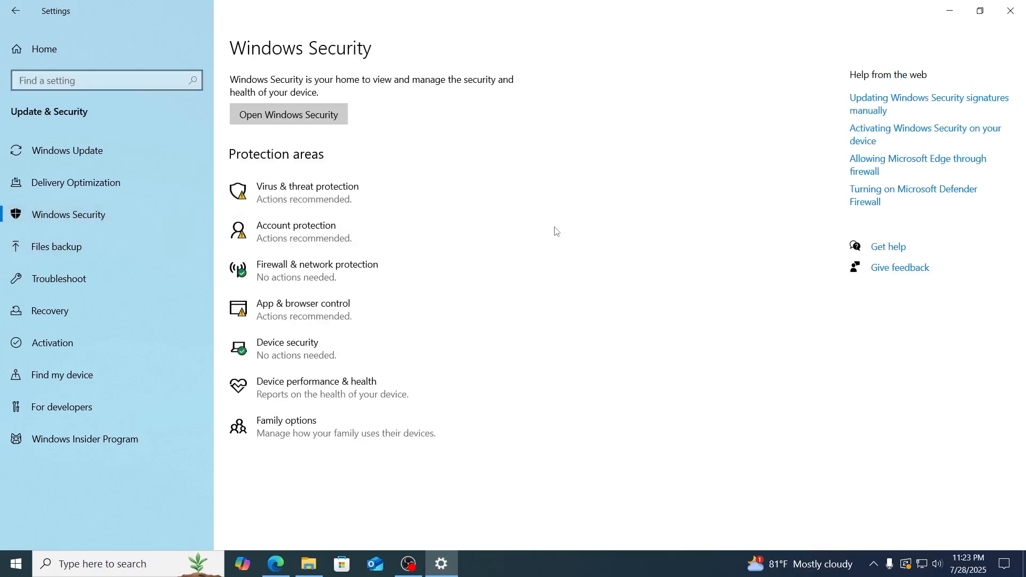
mouse_move(334, 192)
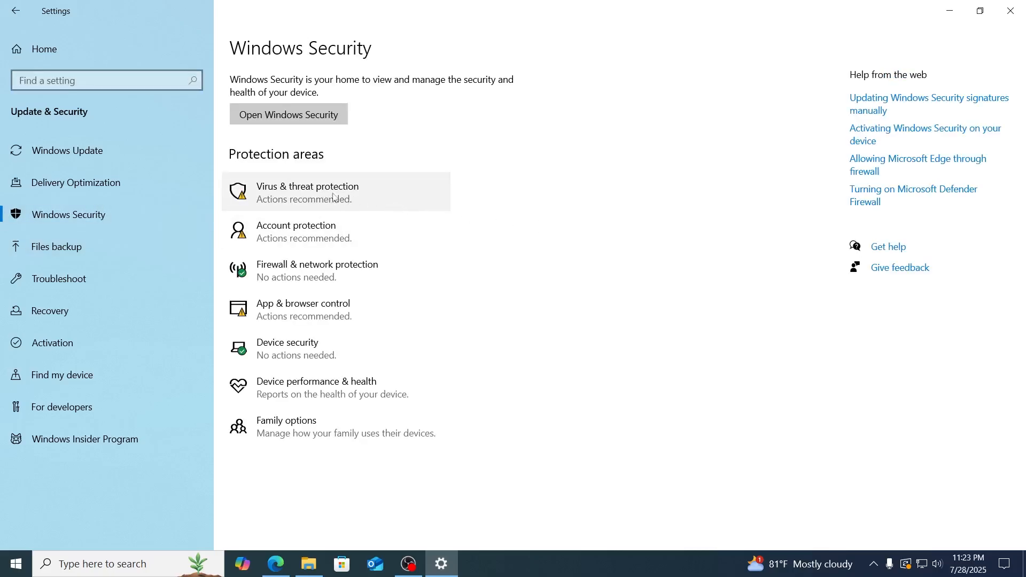
Launch Windows Security on its Virus & threat protection page.
click(308, 191)
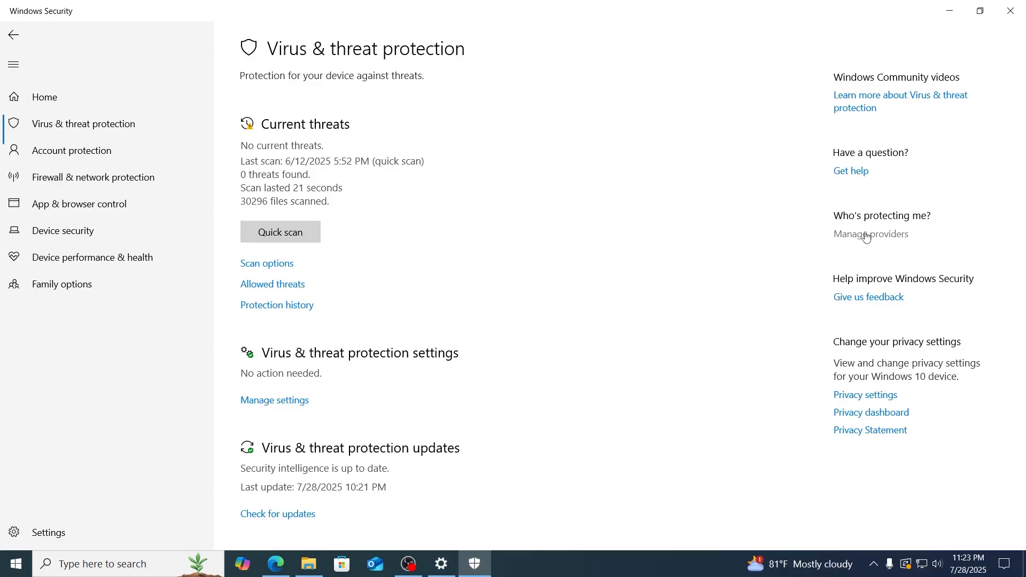
Review Security providers, expand Microsoft Defender Antivirus, then close Windows Security and Settings.
click(870, 234)
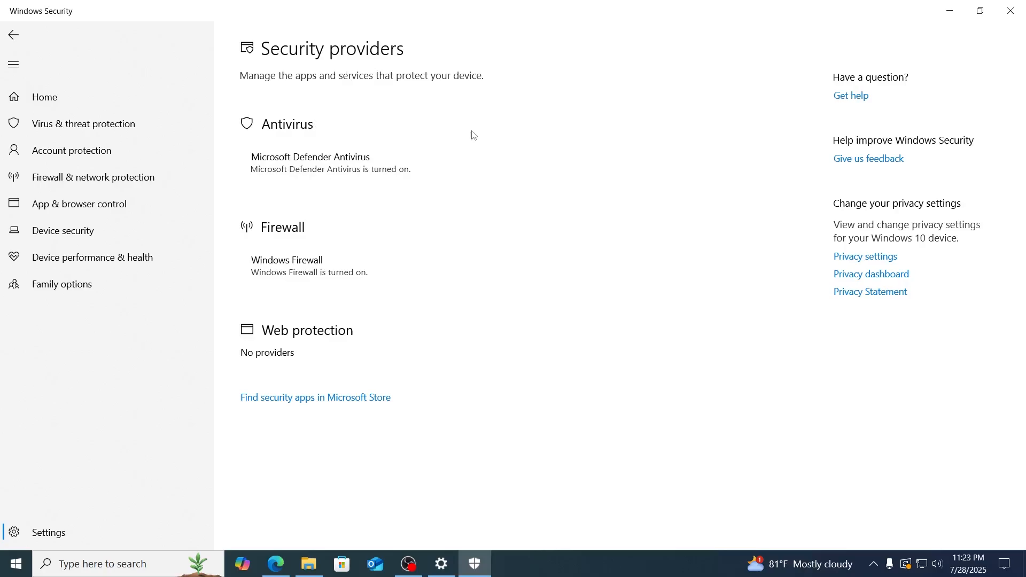
mouse_move(489, 160)
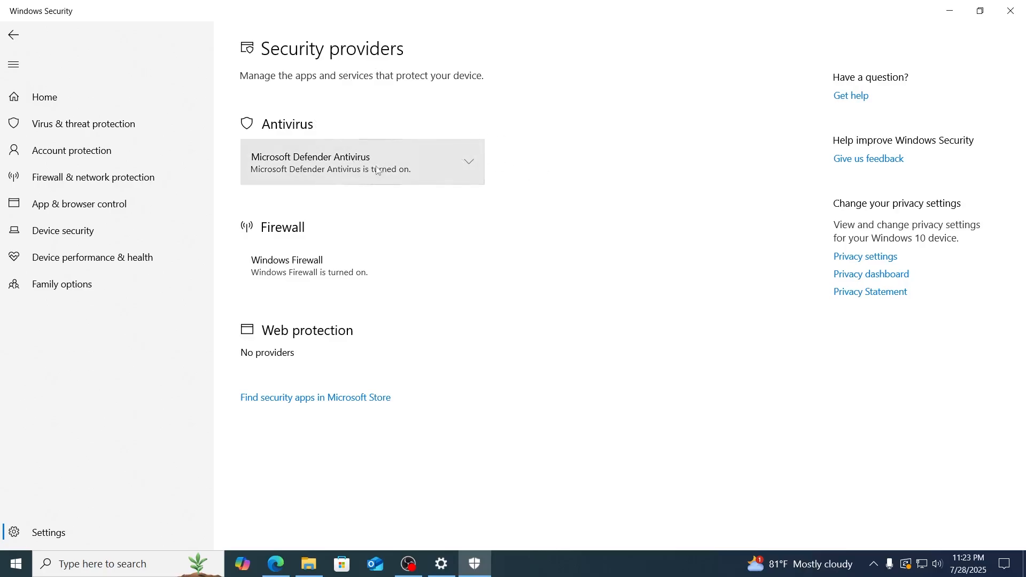
click(467, 162)
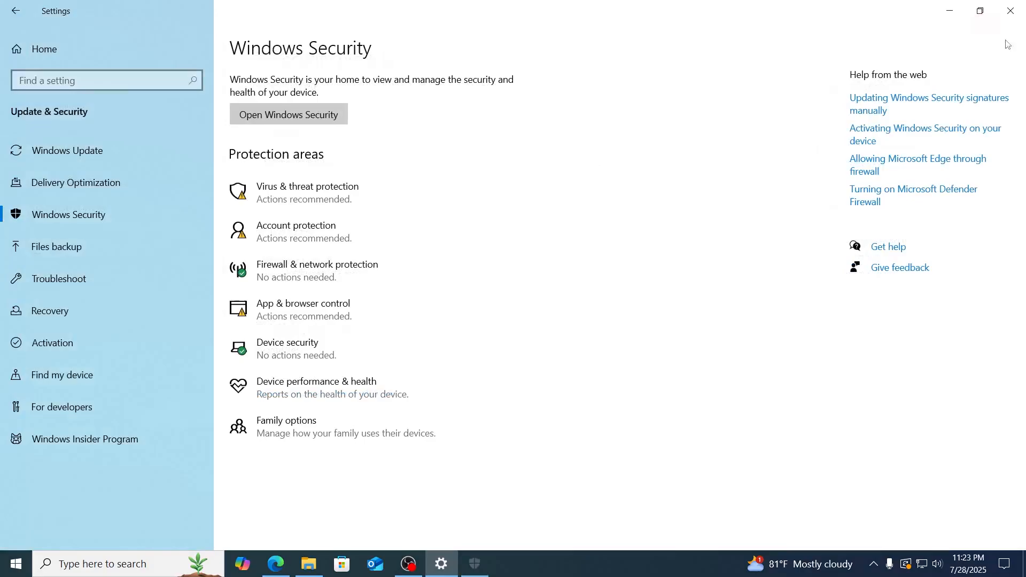
click(1010, 11)
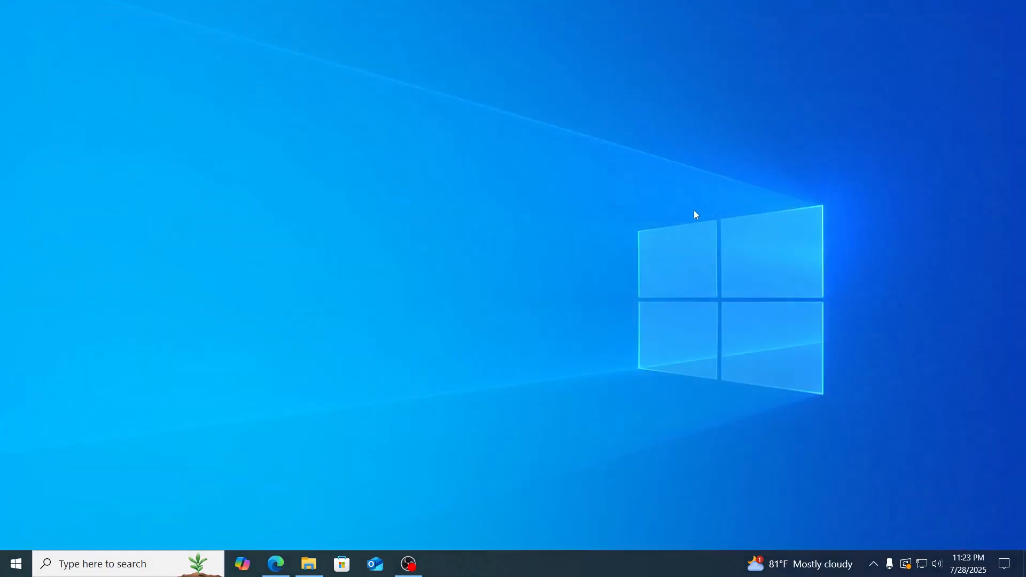